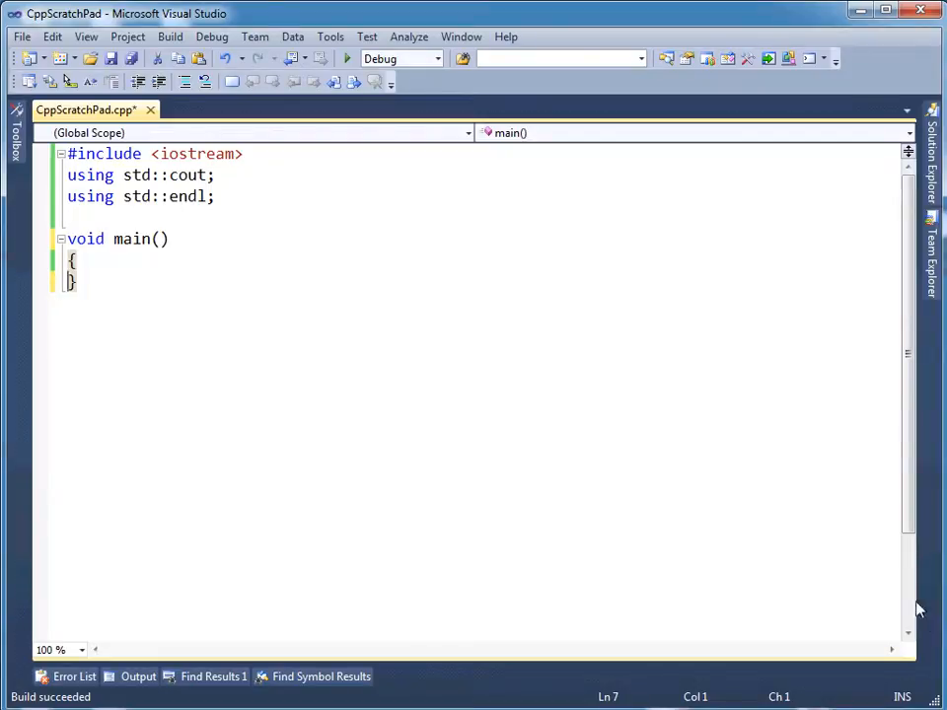
# Insert a blank line after the using std::endl declaration, before main.
pyautogui.click(127, 196)
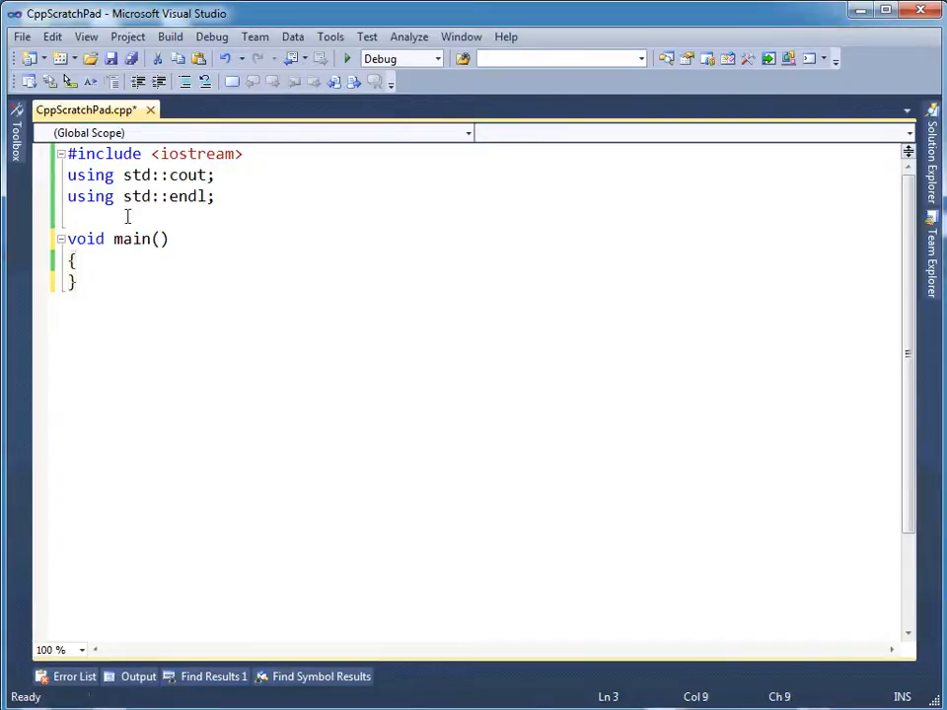
pyautogui.press('Enter')
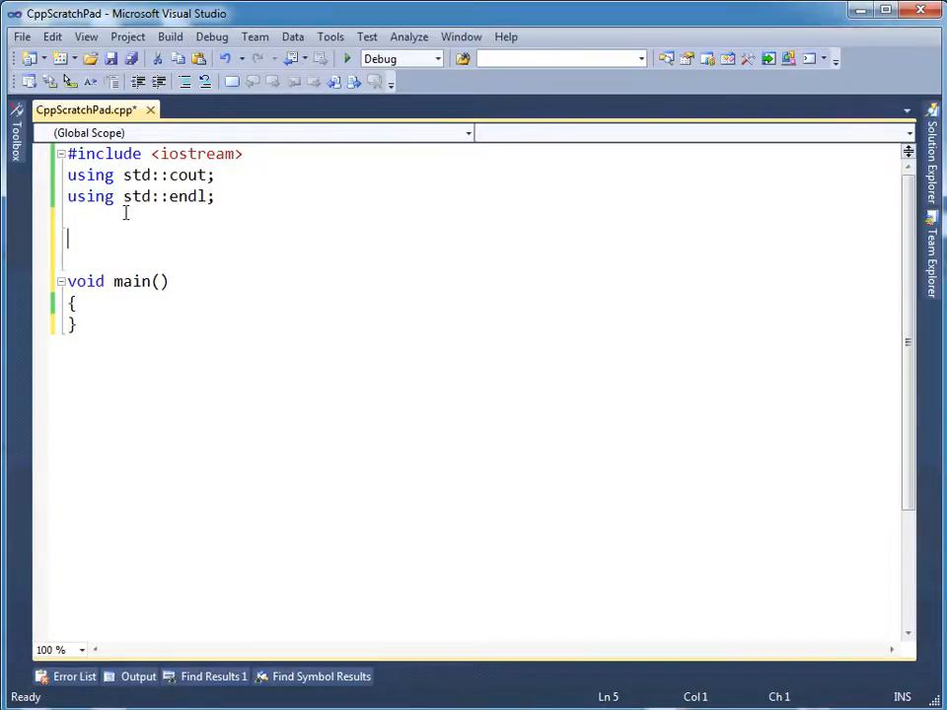
# Type binary digits on the new line above main, correcting mistyped digits.
pyautogui.write('0')
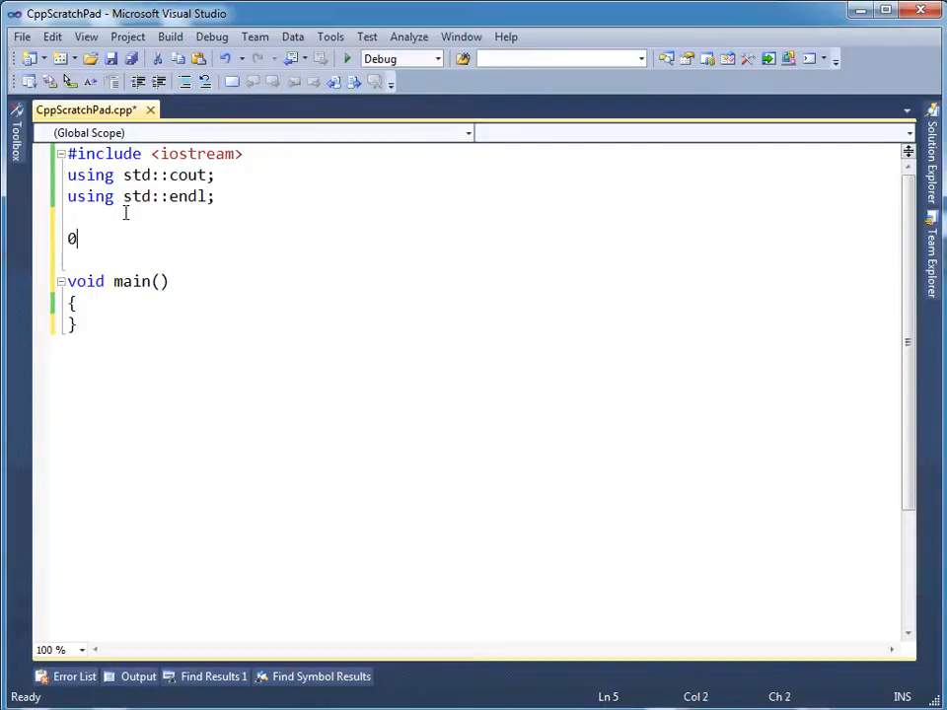
pyautogui.write('000')
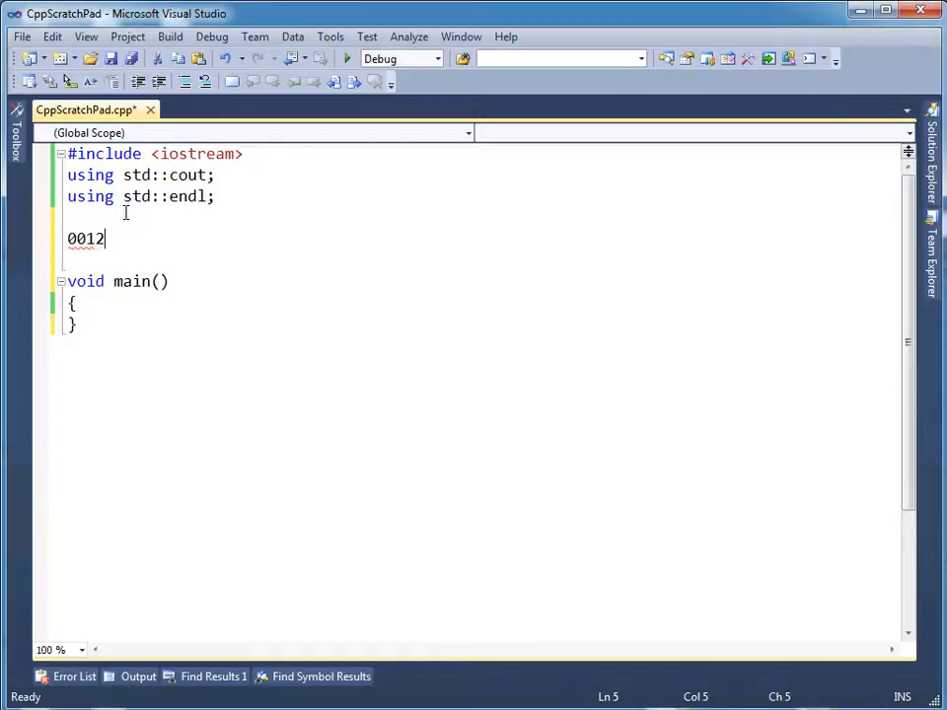
pyautogui.press('Backspace')
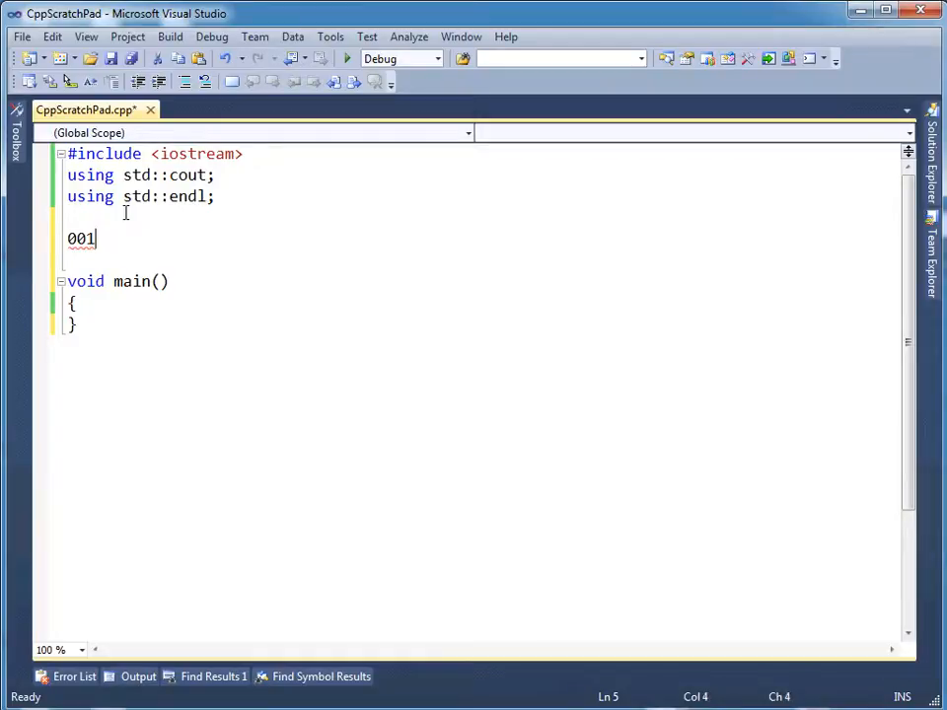
pyautogui.write('95')
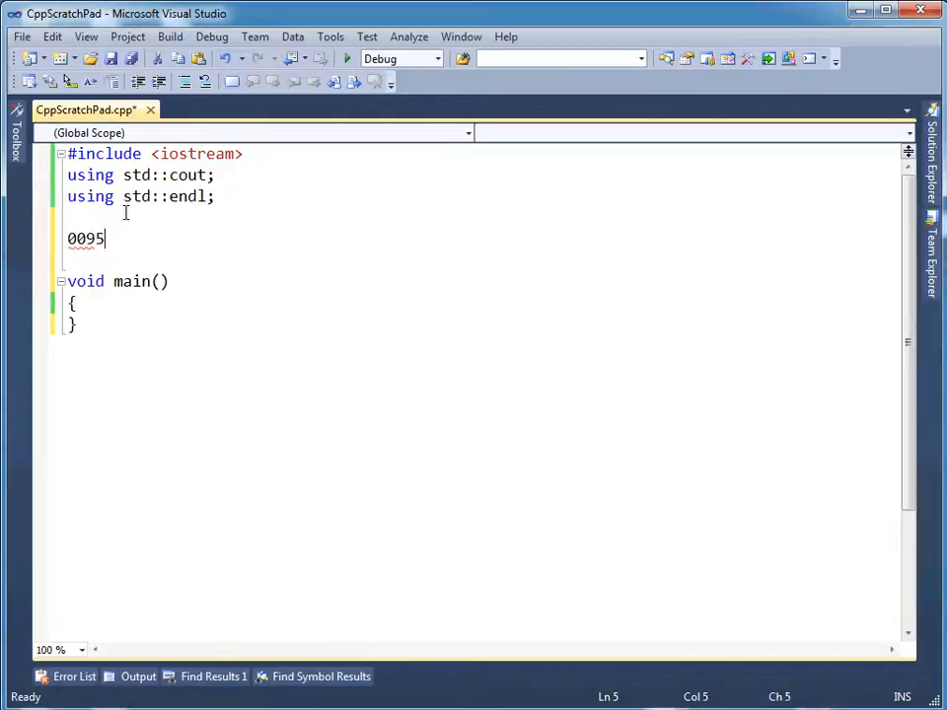
pyautogui.press('Backspace')
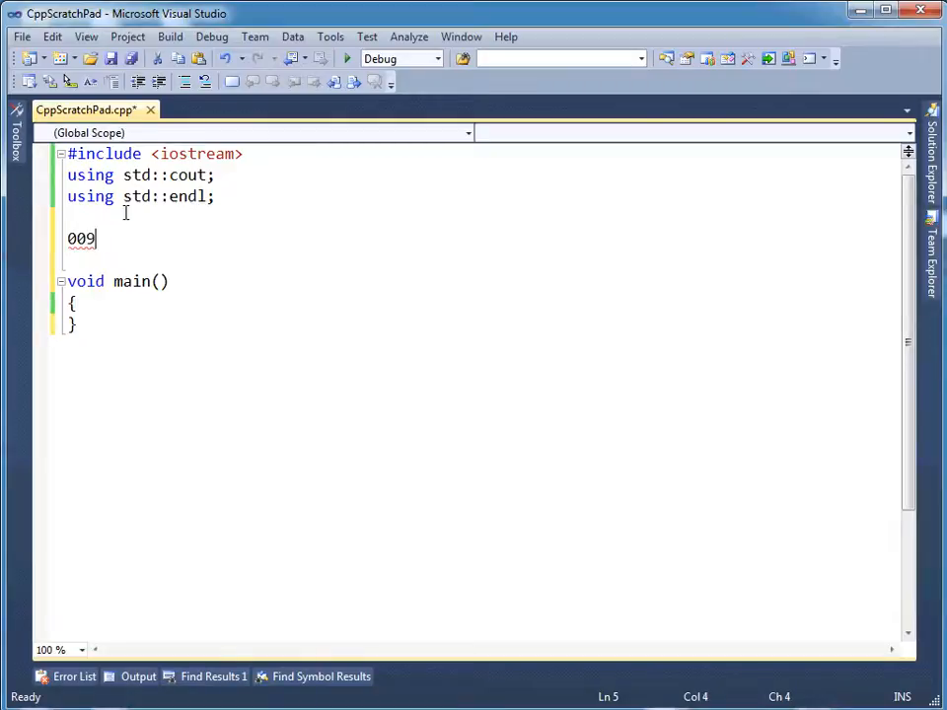
# Extend the scratch digits to read 0000 000, grouped in fours.
pyautogui.write('9')
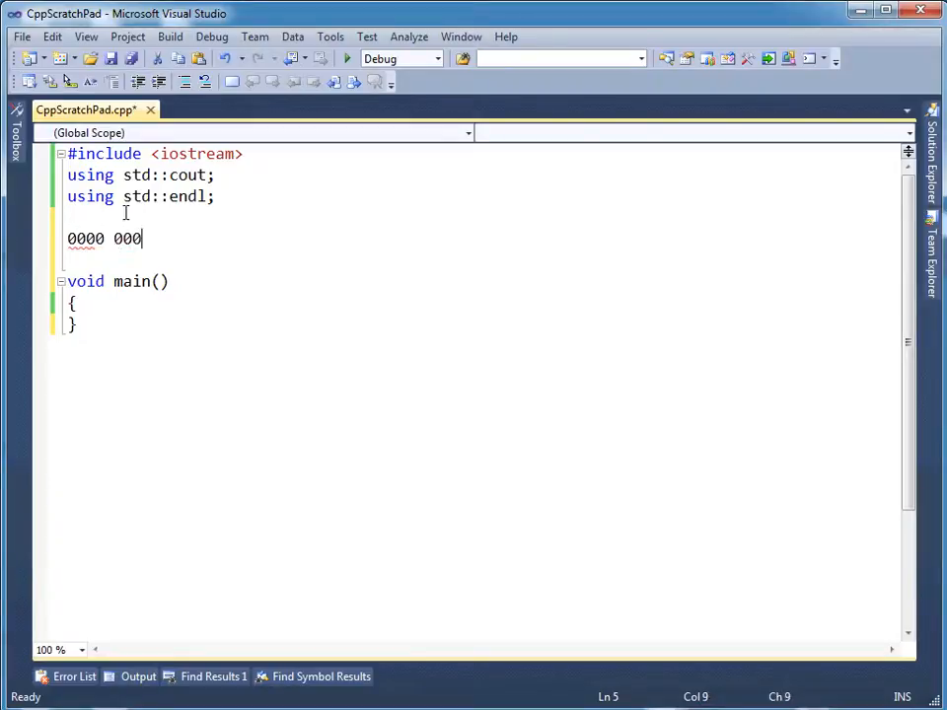
# Complete the scratch number as 0000 0000 and select it for deletion.
pyautogui.write('0')
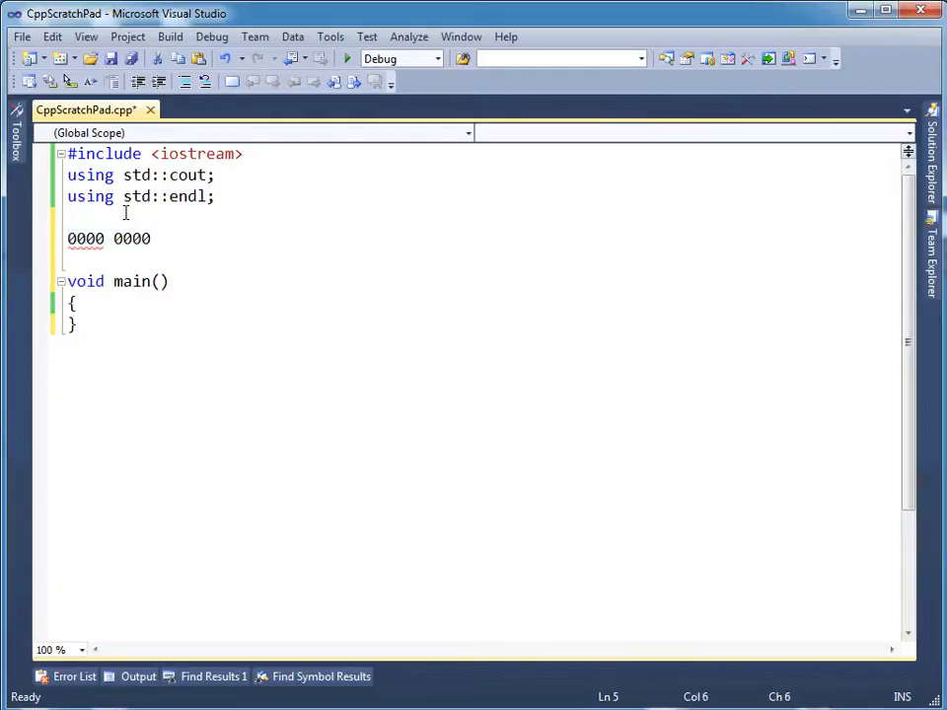
pyautogui.doubleClick(132, 238)
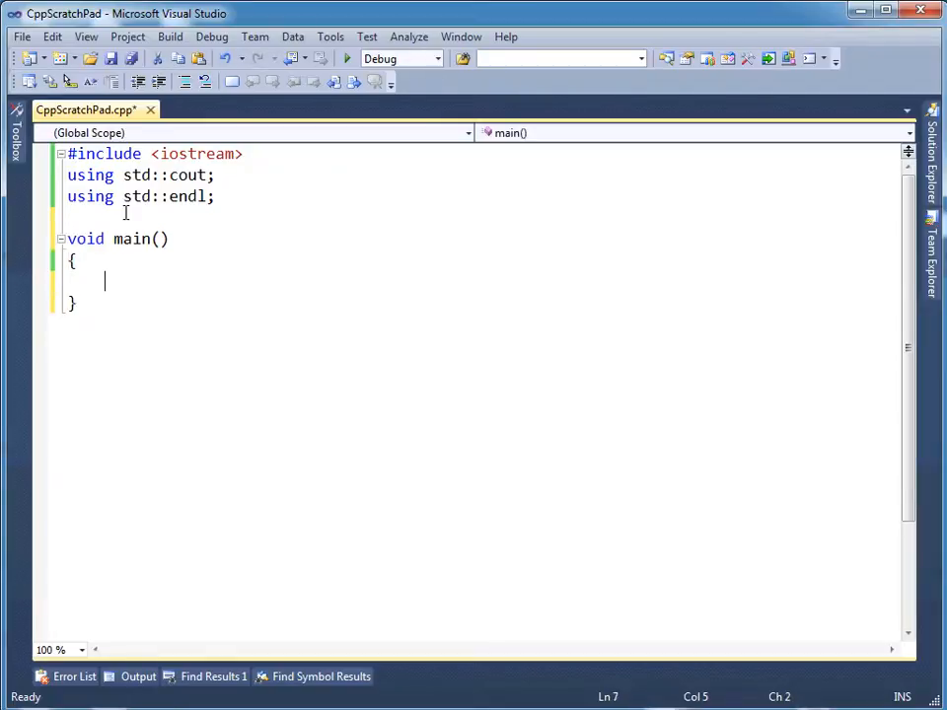
# Try test statements int myInt = 1; and a cout of sizeof(short), then clear main.
pyautogui.write('int myInt')
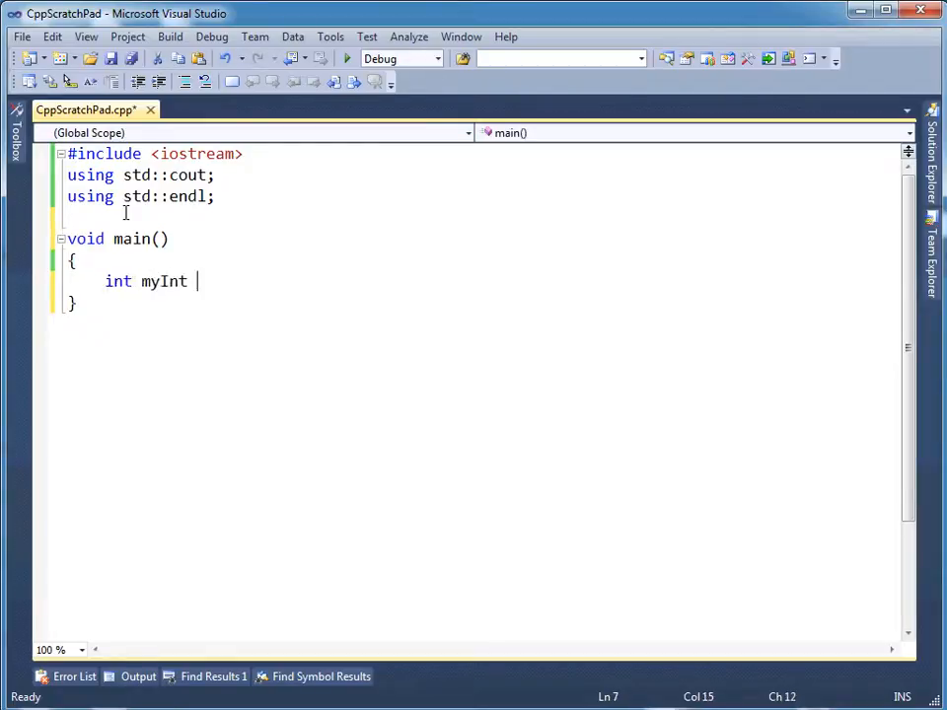
pyautogui.write('= 1')
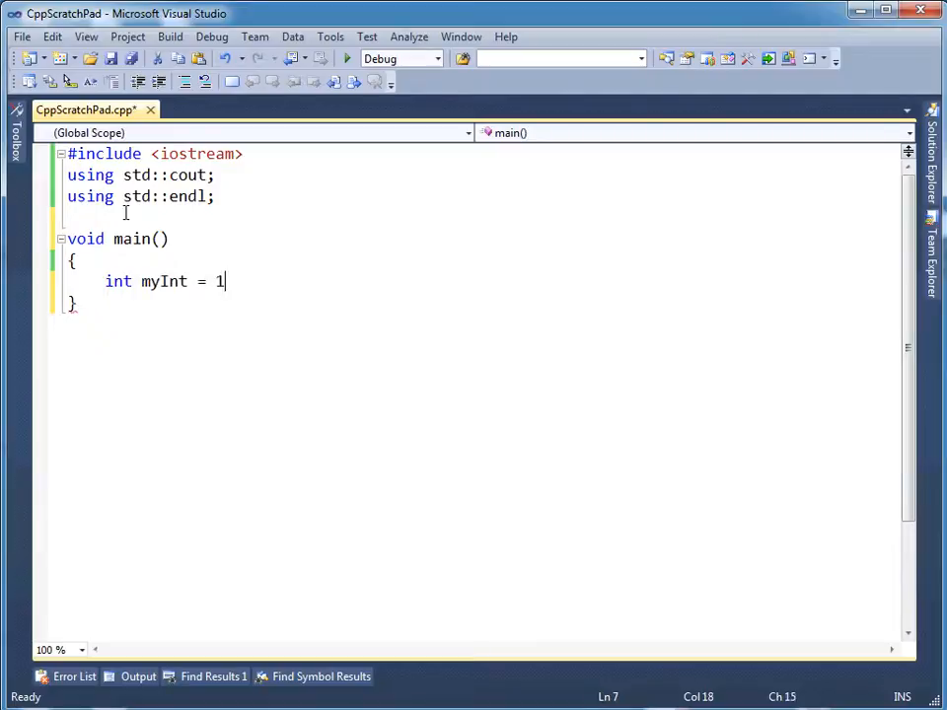
pyautogui.write(';')
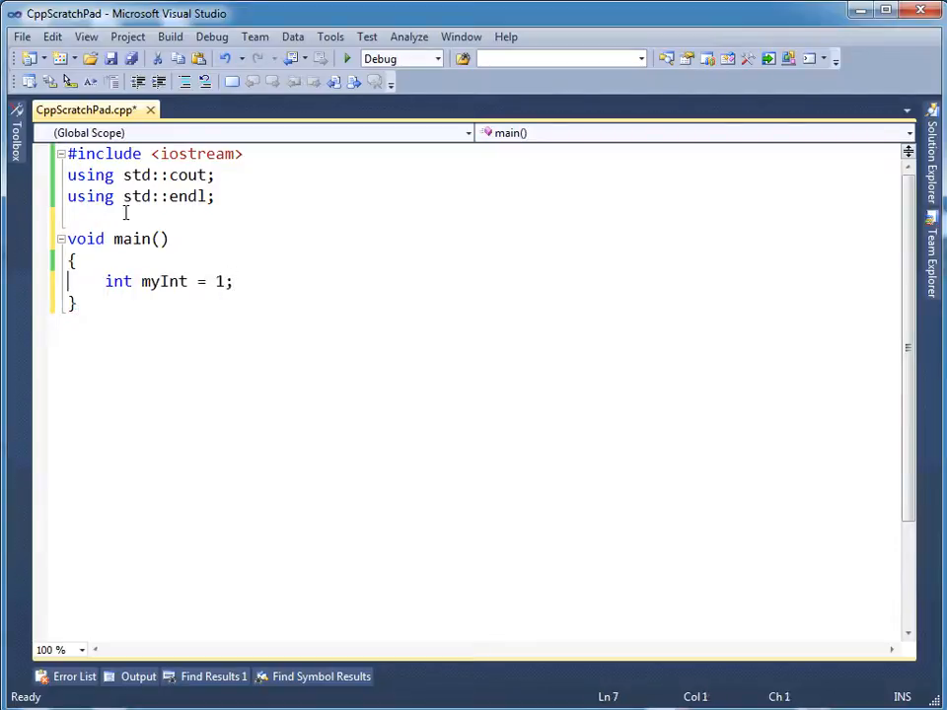
pyautogui.write('short;')
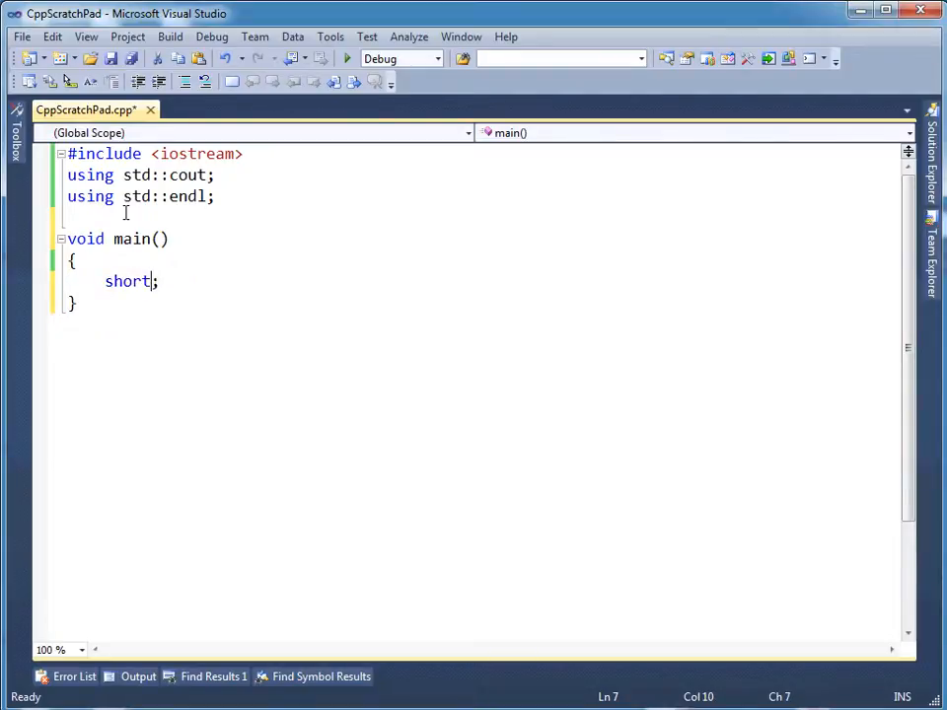
pyautogui.press('BackSpace')
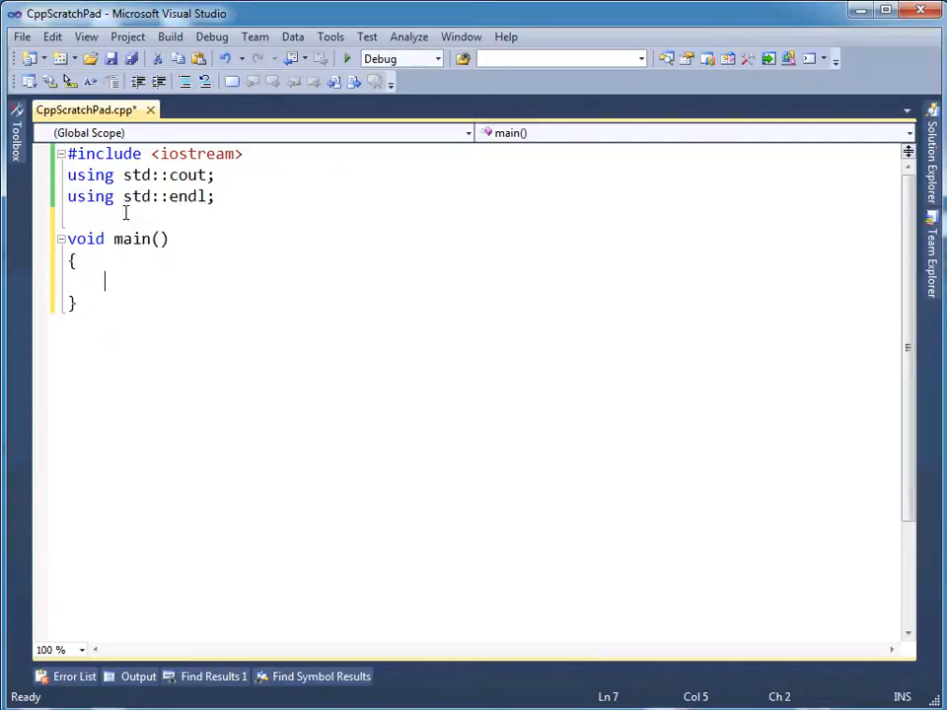
pyautogui.write('cout << sizeof(sh')
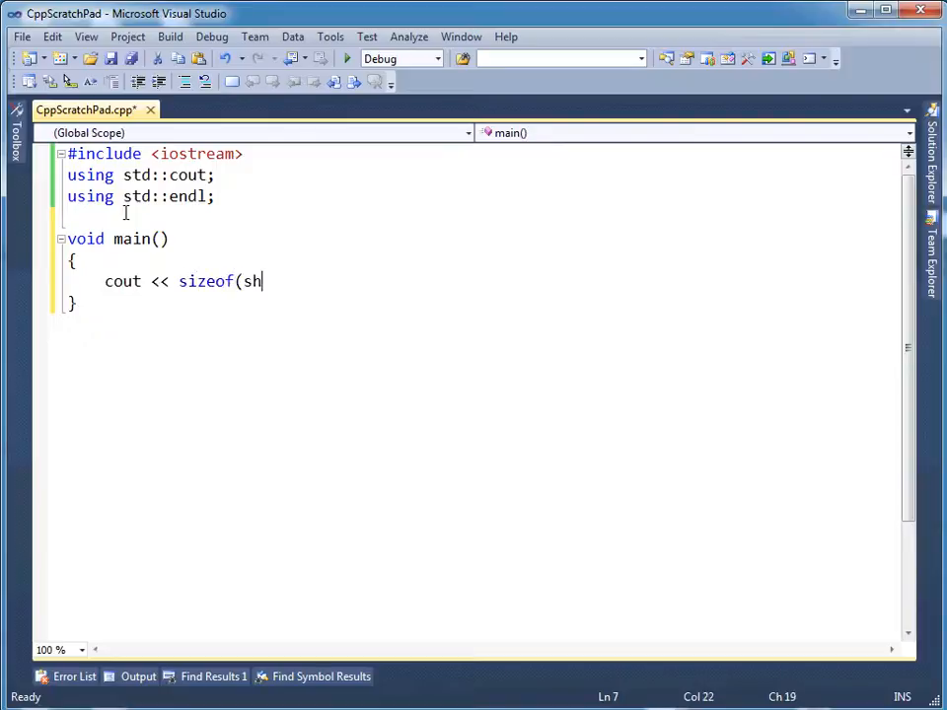
pyautogui.write('ort) << endl;')
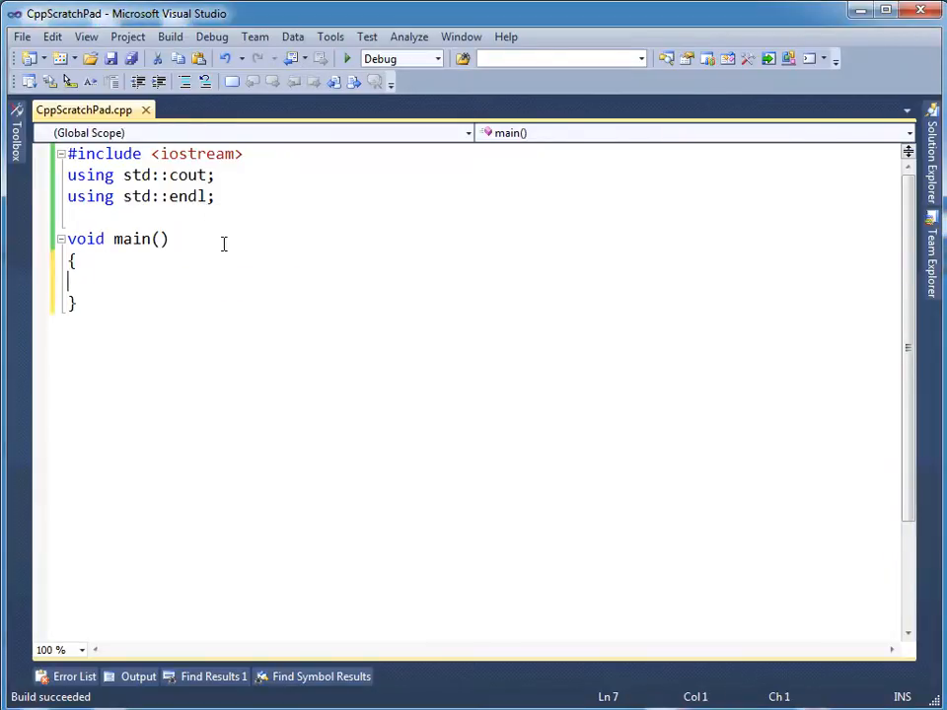
# Declare short myValue = 1, print it with cout << endl, and run it.
pyautogui.write('sho')
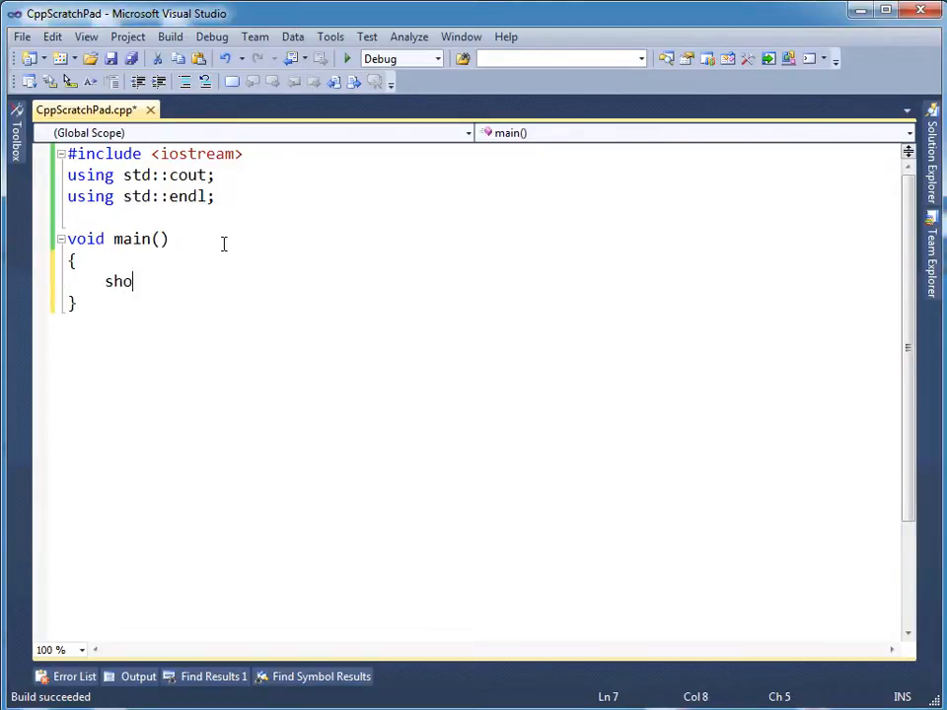
pyautogui.write('rt myValue = 1;')
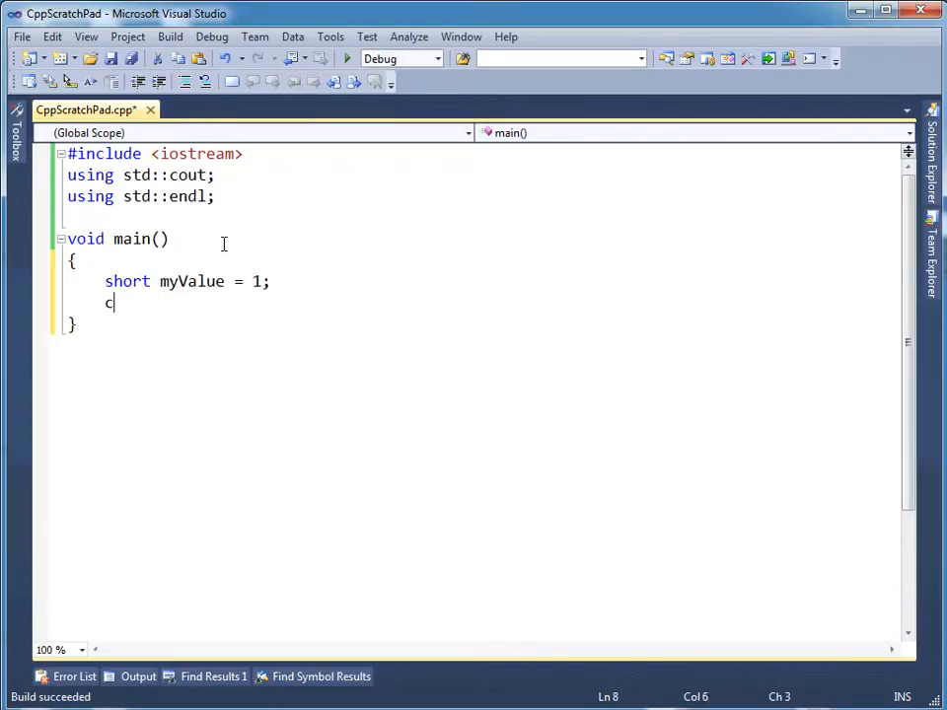
pyautogui.write('out << myV')
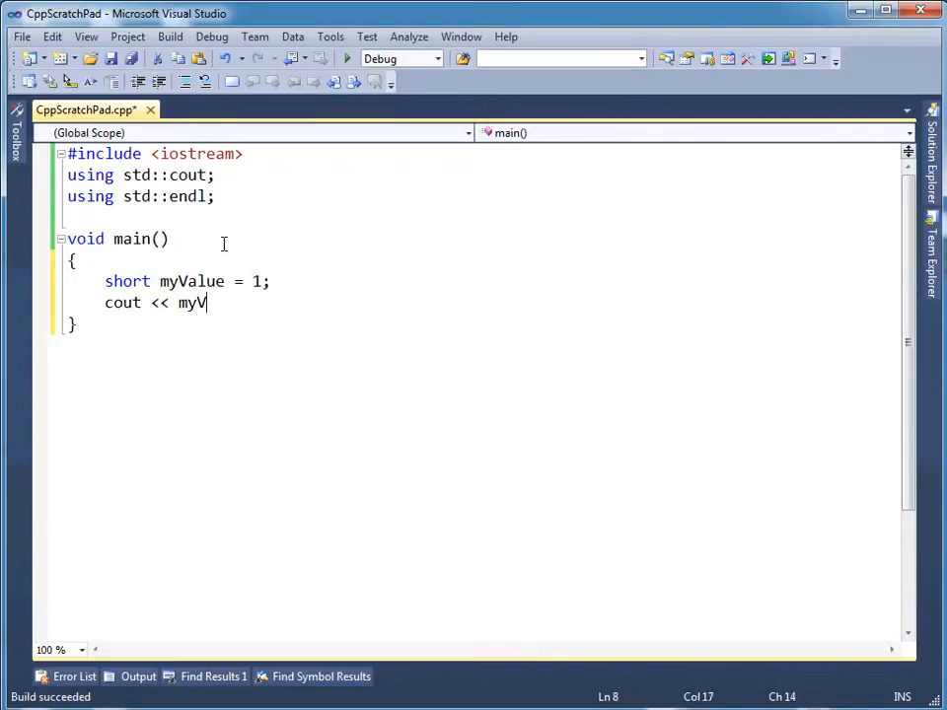
pyautogui.write('alue <<')
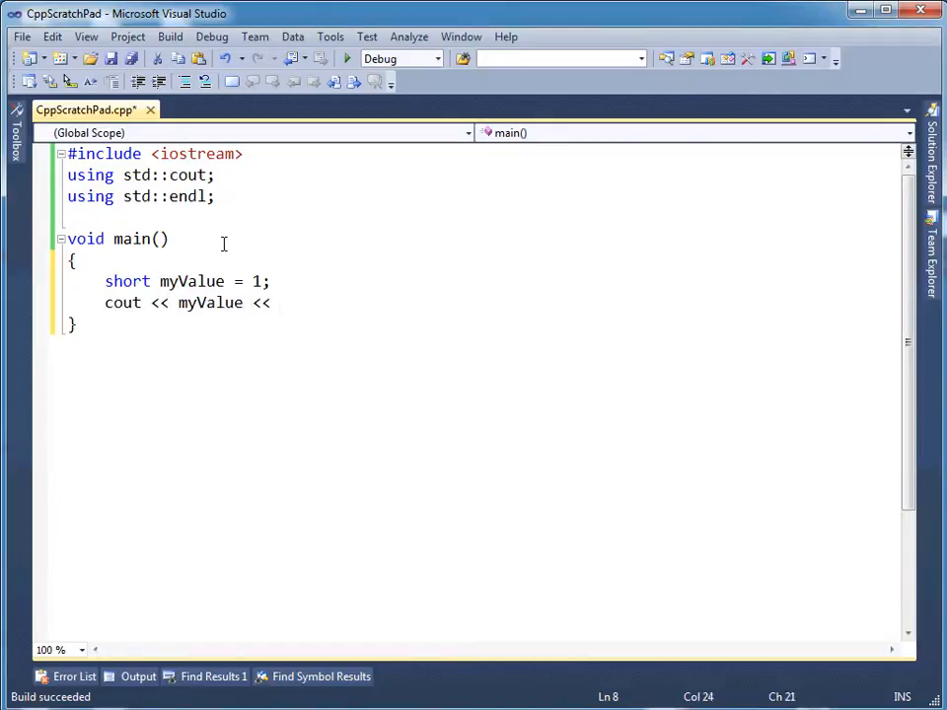
pyautogui.write('endl;')
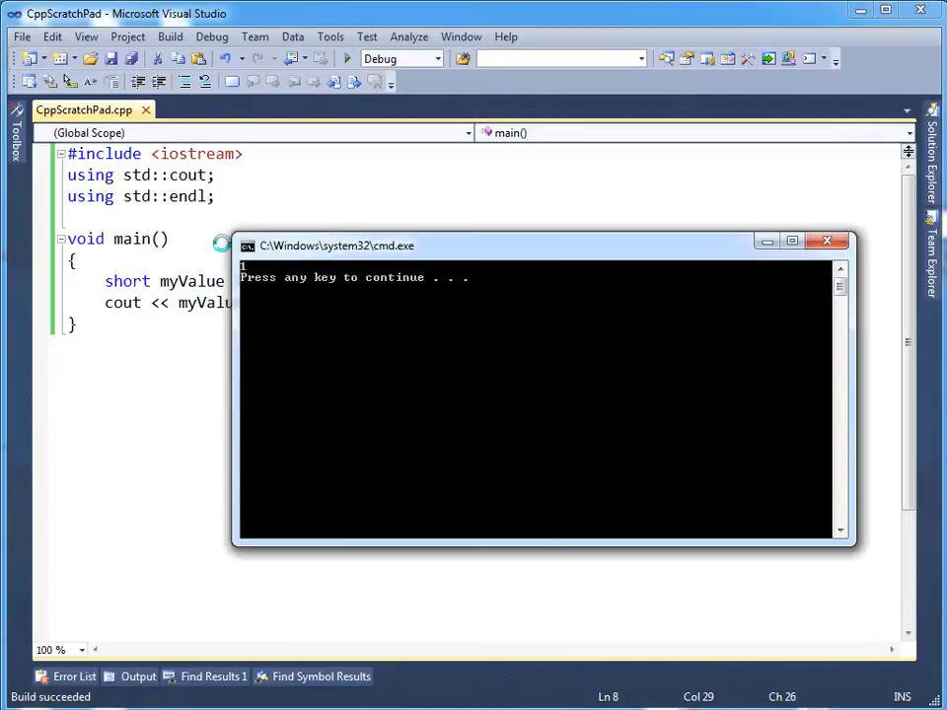
pyautogui.press('enter')
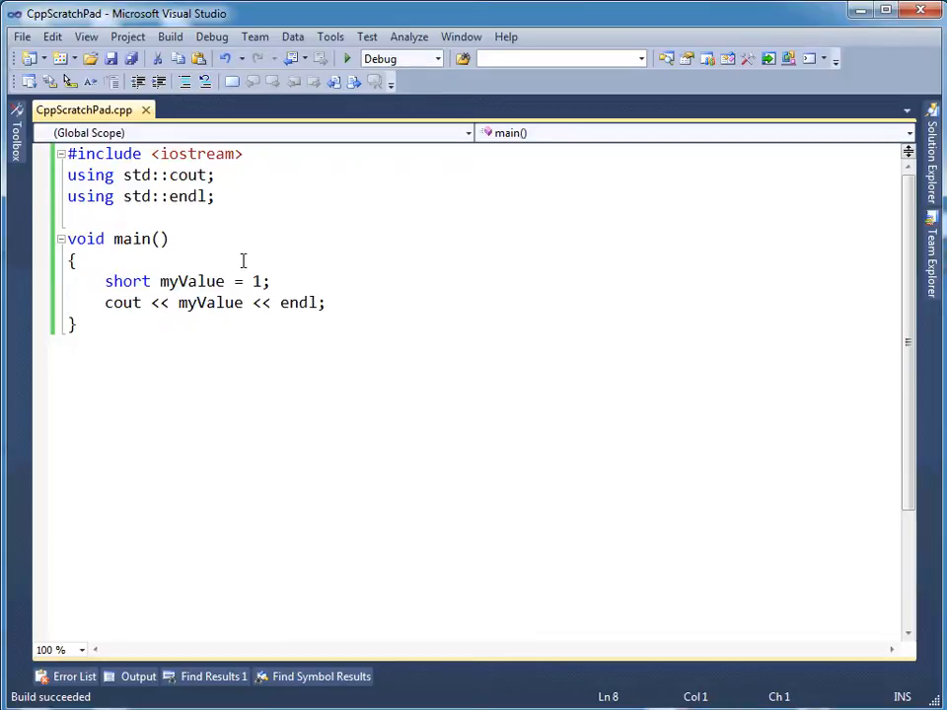
# Start a binary comment // 0000 above the myValue declaration.
pyautogui.write('/')
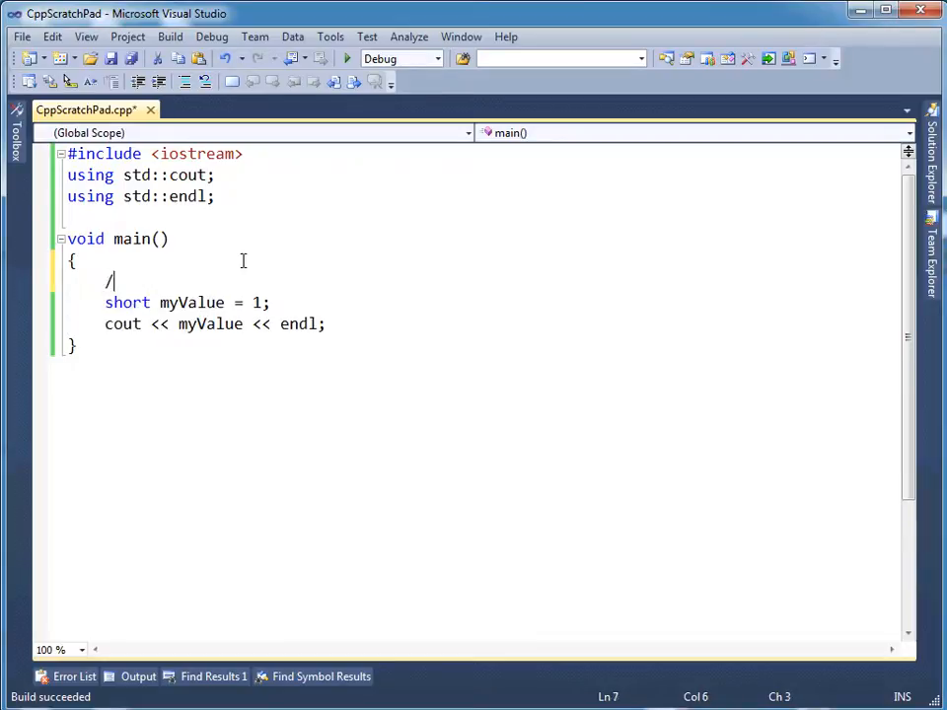
pyautogui.write('/')
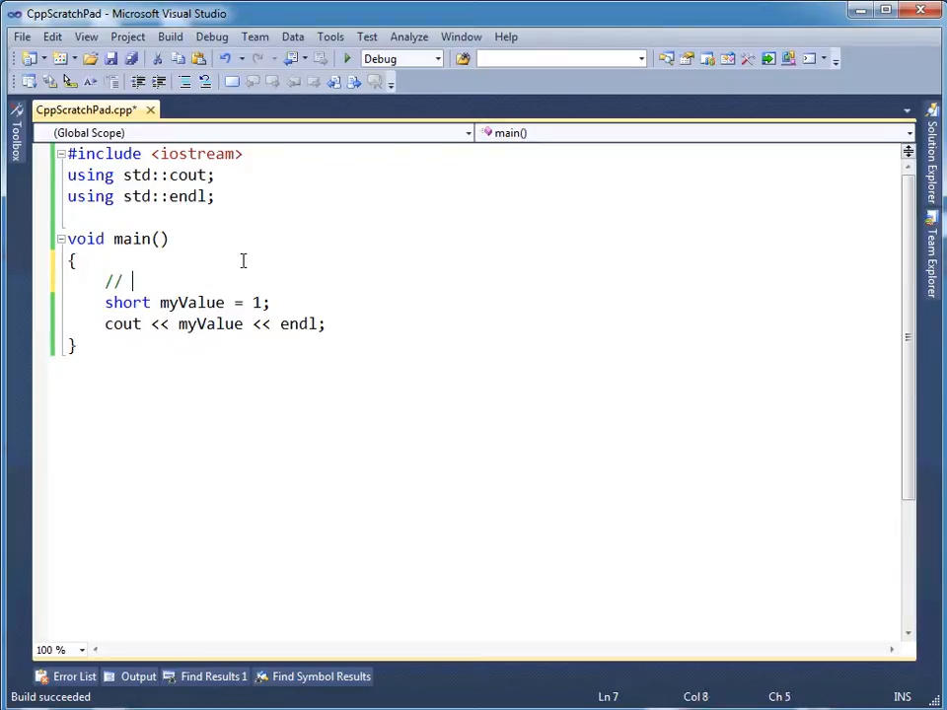
pyautogui.write('0000')
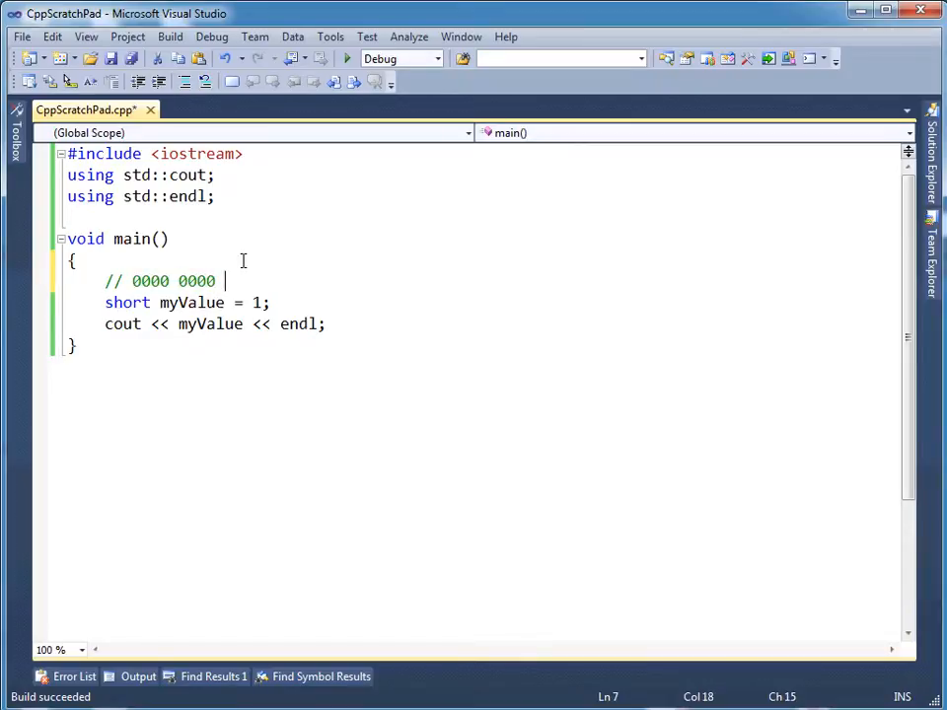
pyautogui.write('0000 0000')
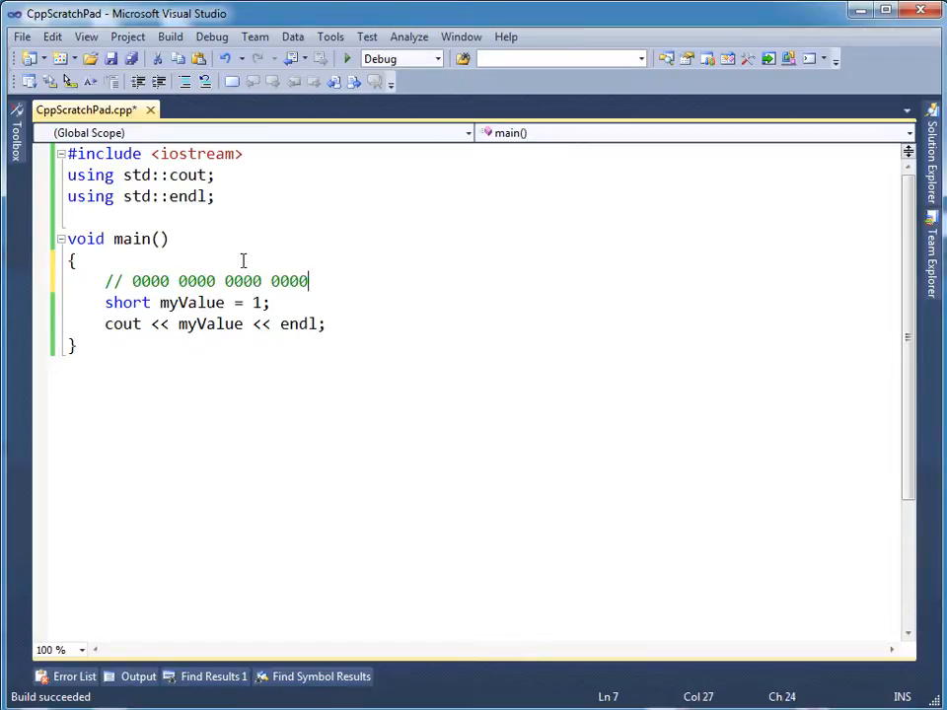
pyautogui.write('1')
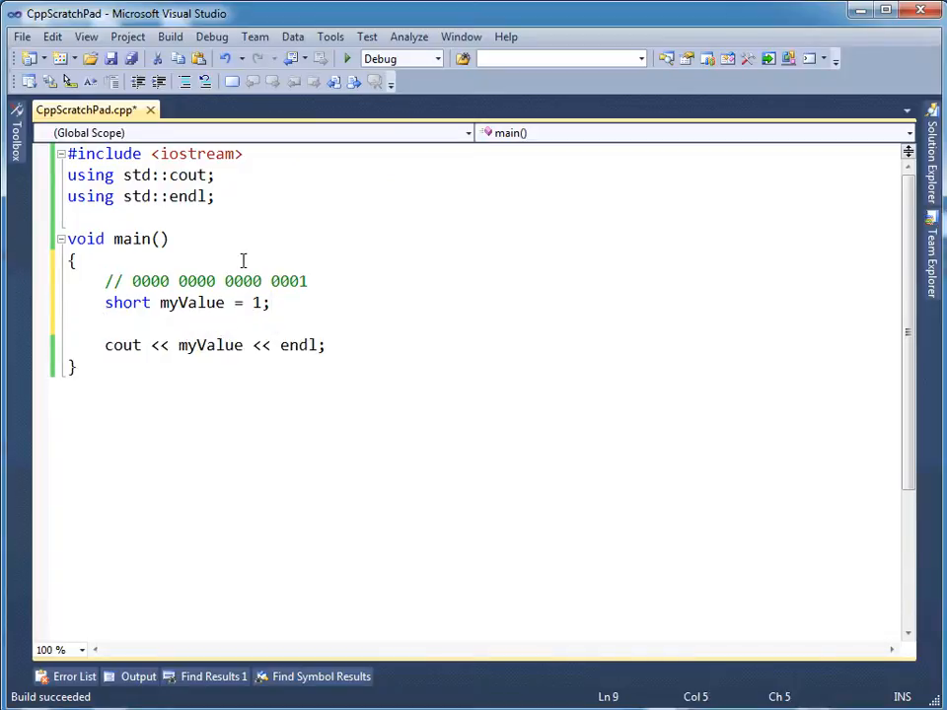
# Type the statement myValue = myValue << 1; below the declaration.
pyautogui.write('my')
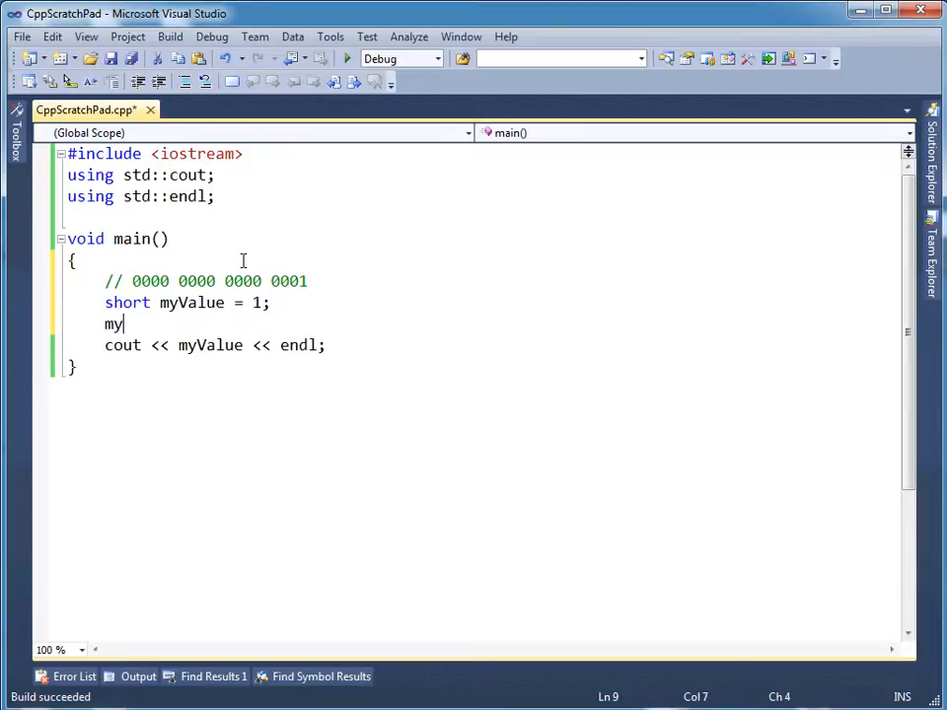
pyautogui.press('backspace')
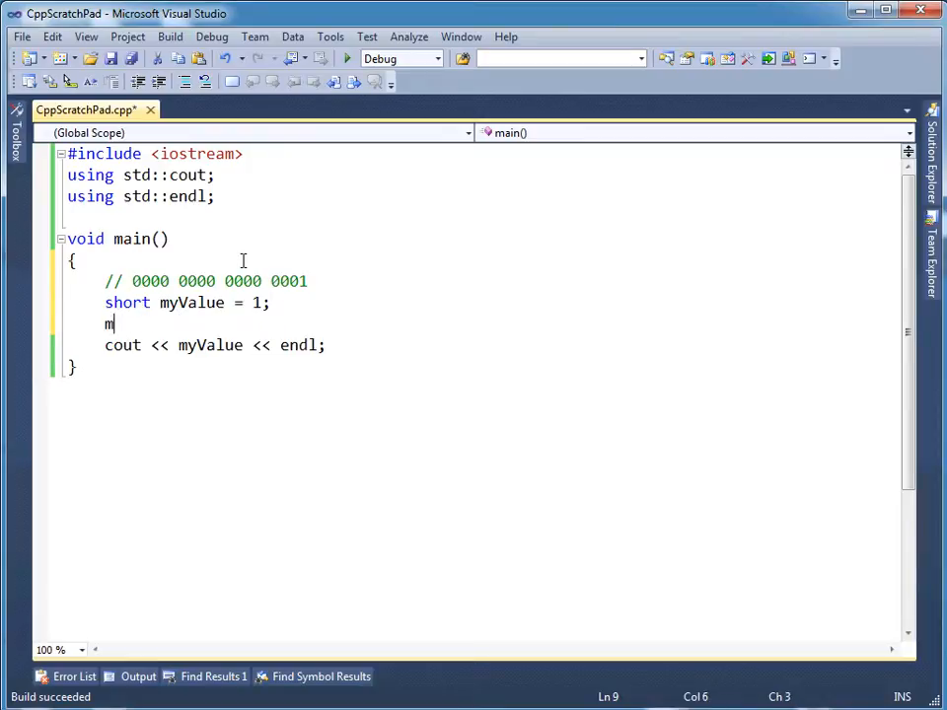
pyautogui.write('yValue = myVa')
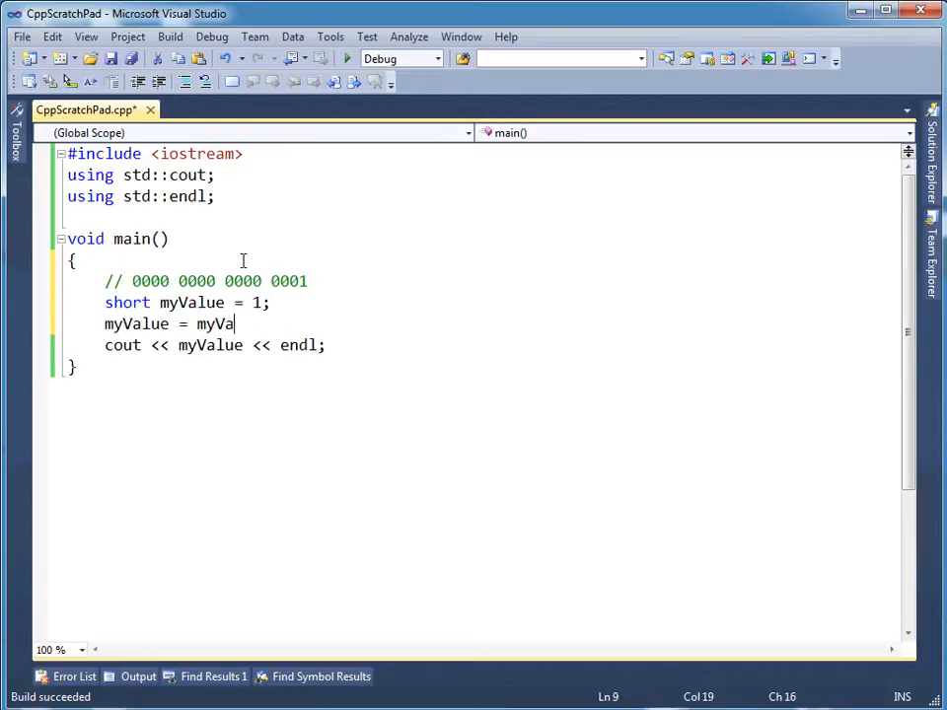
pyautogui.write('lue <<')
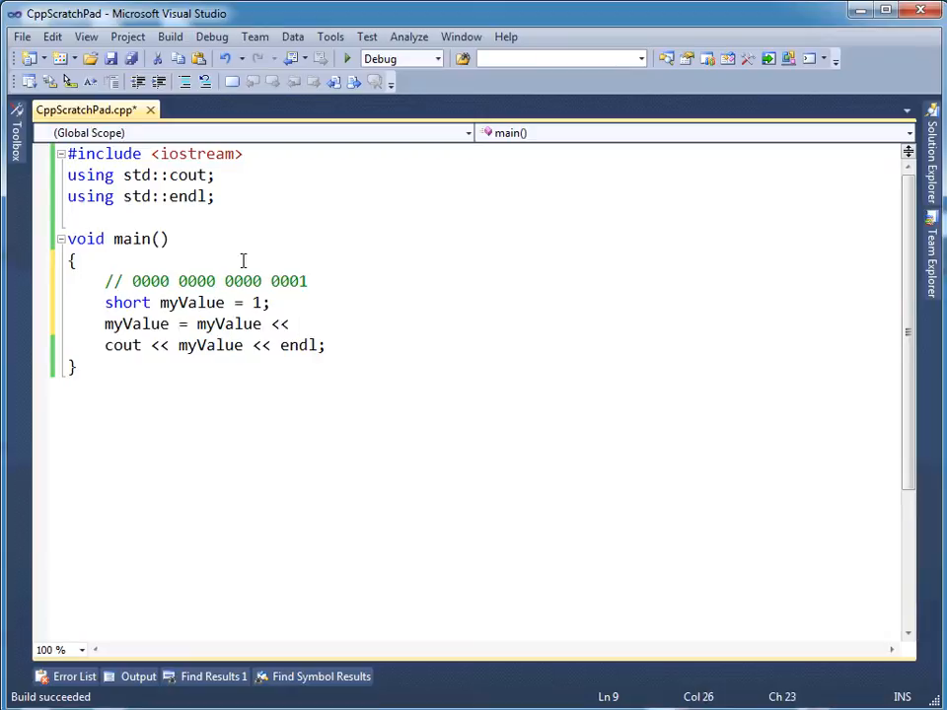
pyautogui.write('1;')
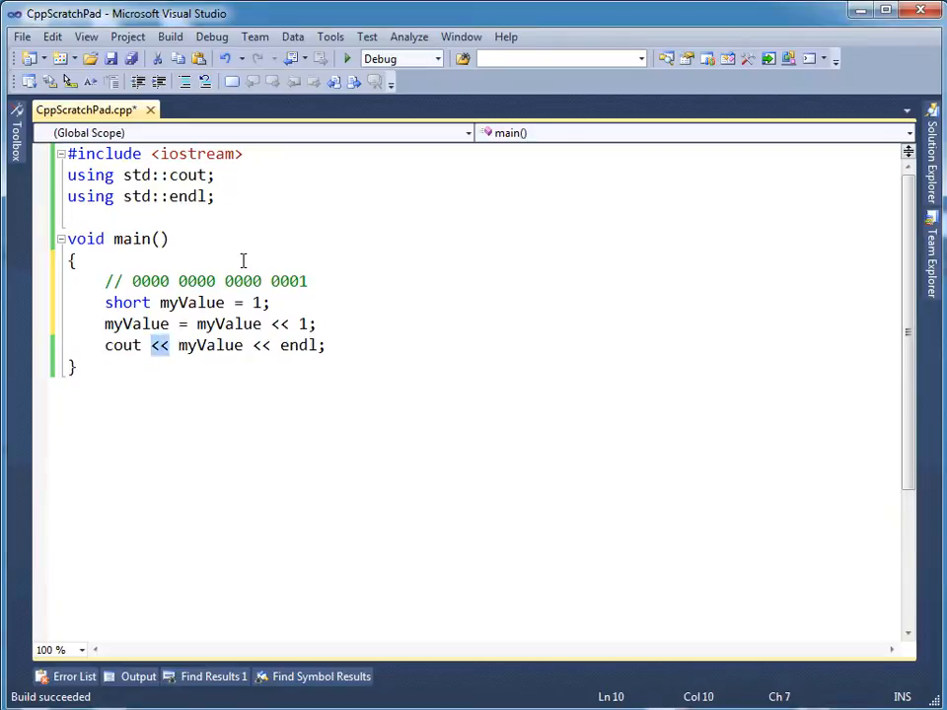
# Add blank lines before the cout line and place the cursor below the shift.
pyautogui.doubleClick(122, 345)
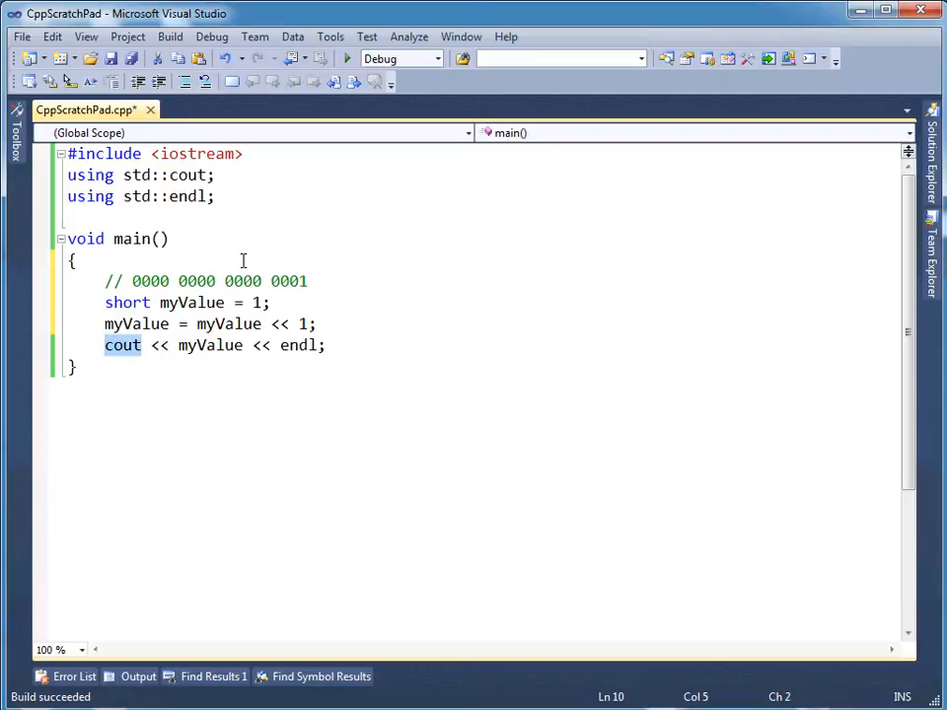
pyautogui.click(67, 324)
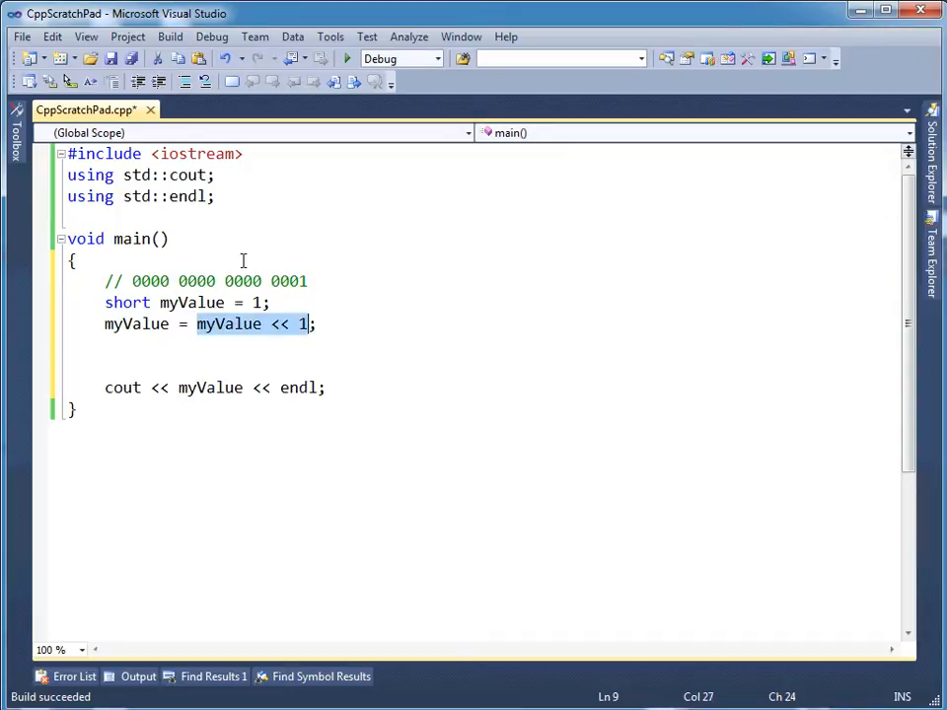
pyautogui.click(308, 324)
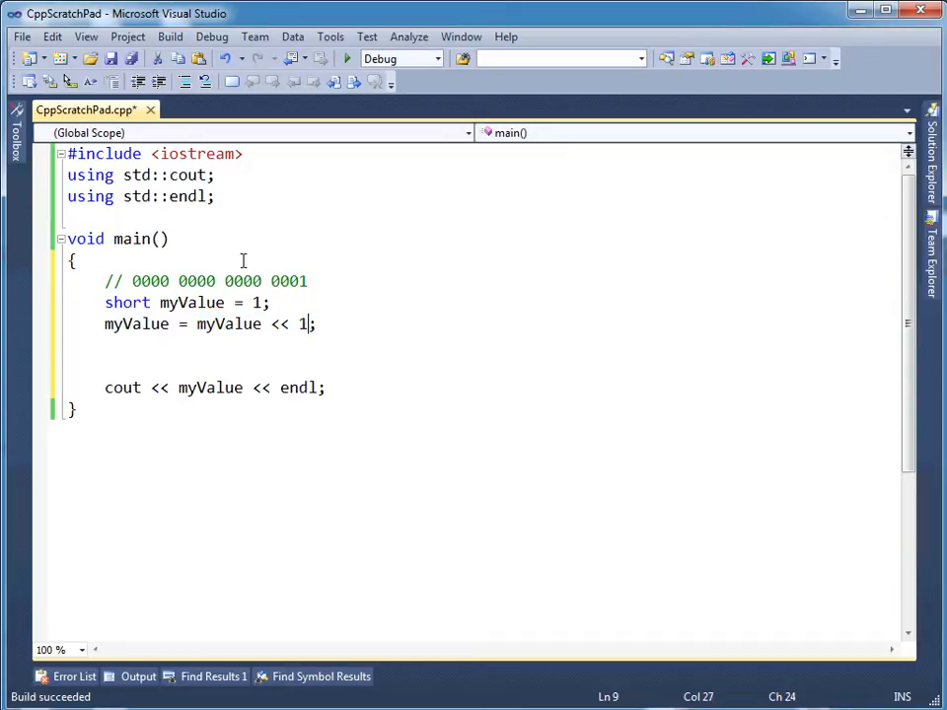
pyautogui.click(196, 323)
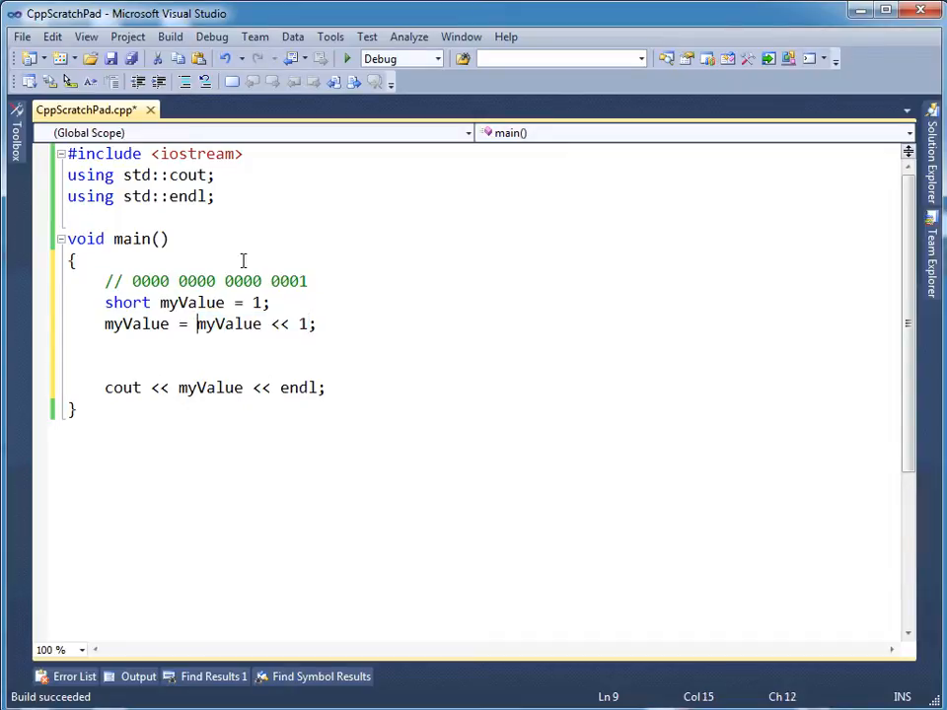
pyautogui.doubleClick(137, 323)
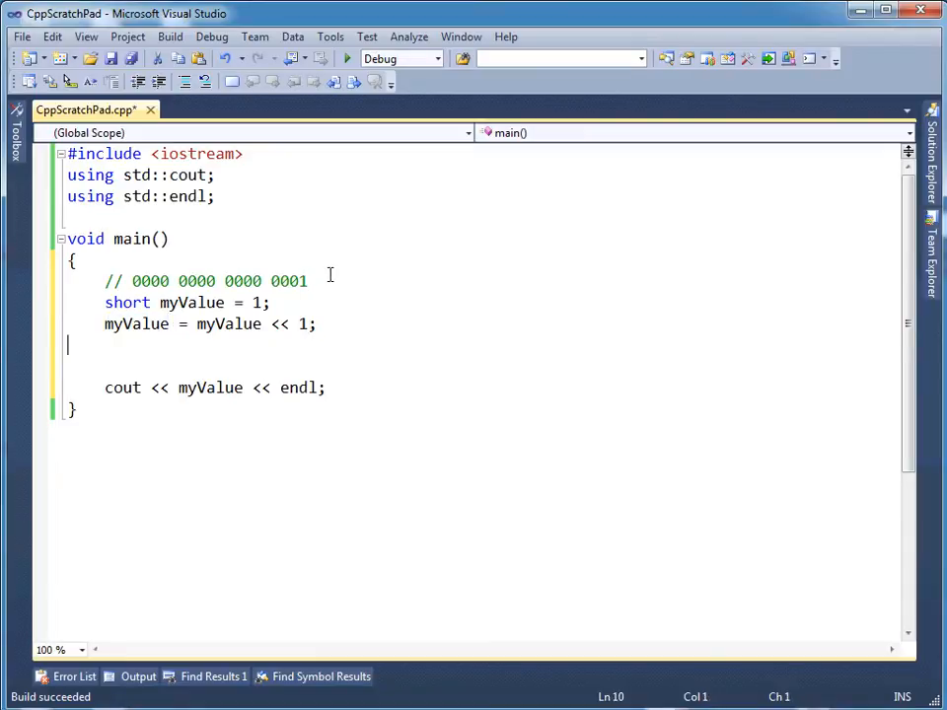
pyautogui.write('// 0000 0000 0000 0001')
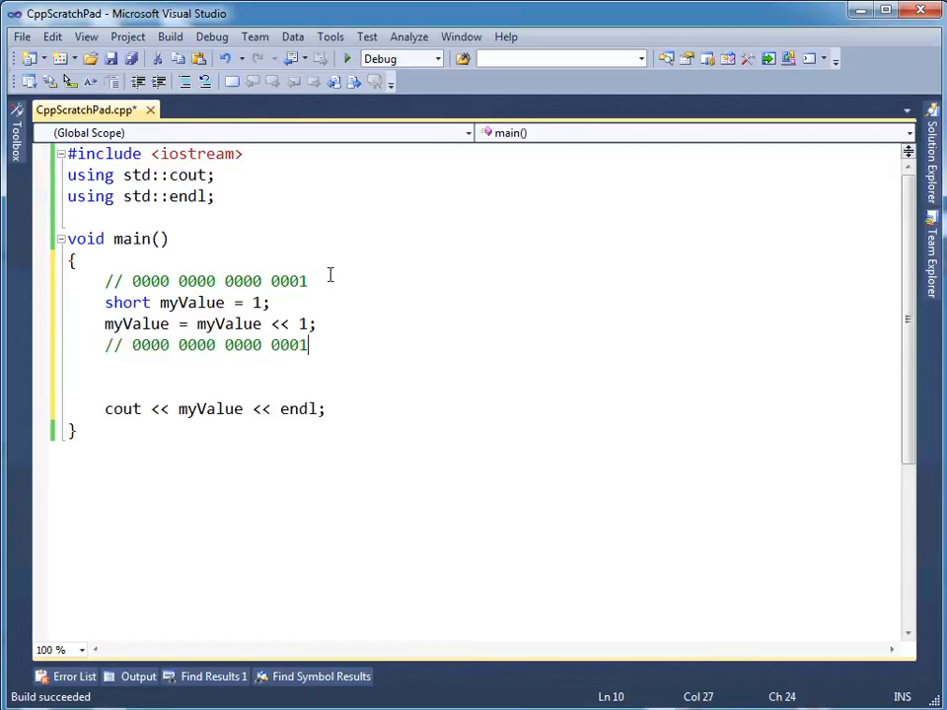
pyautogui.write('1')
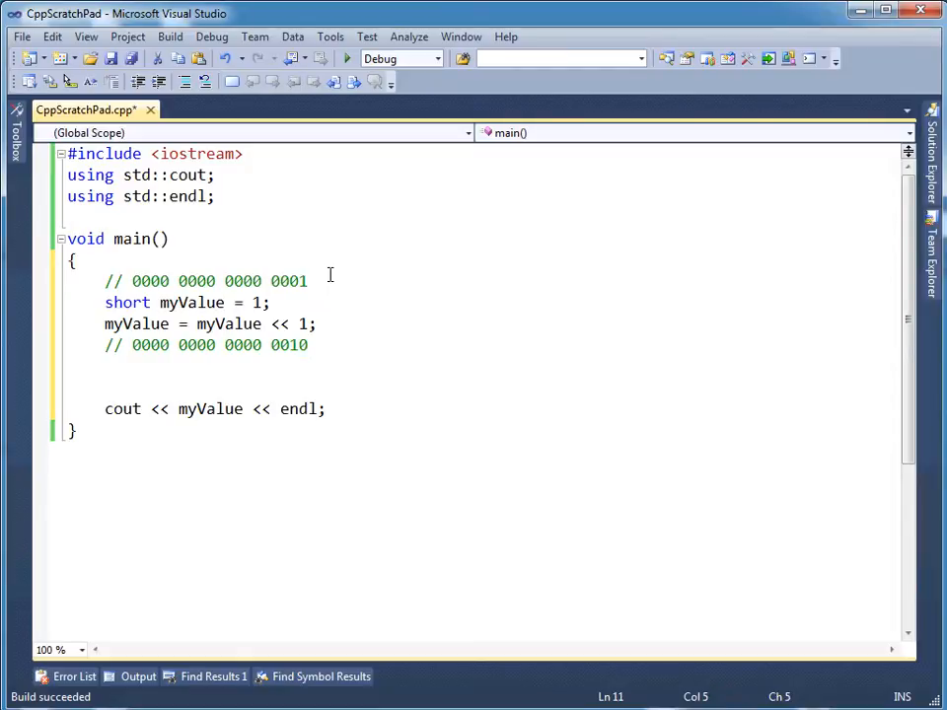
pyautogui.press('ctrl+s')
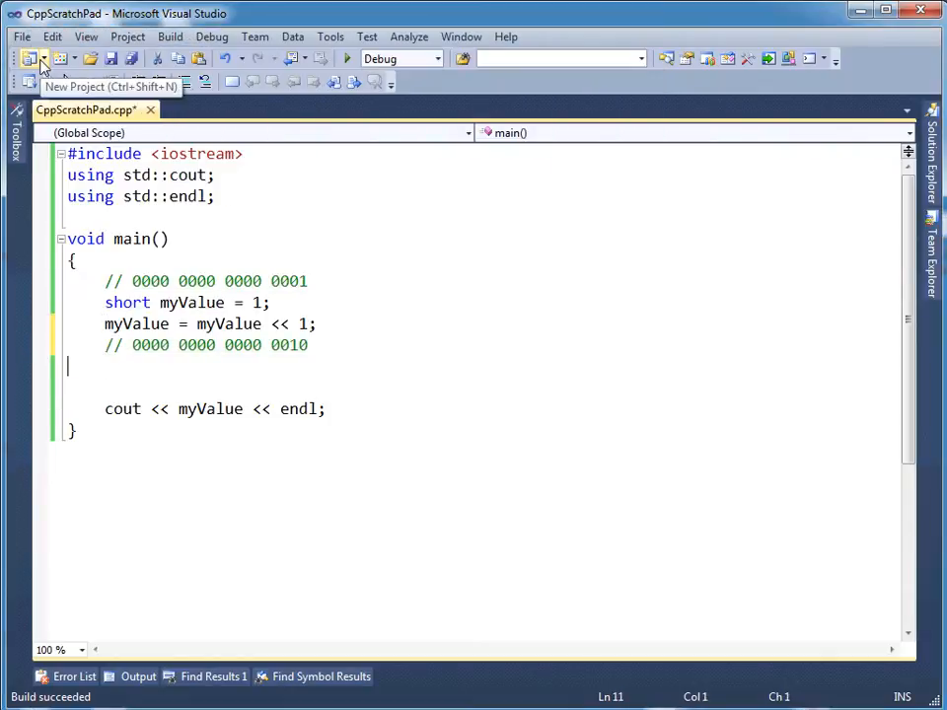
pyautogui.write('myValue = myValue << 1;')
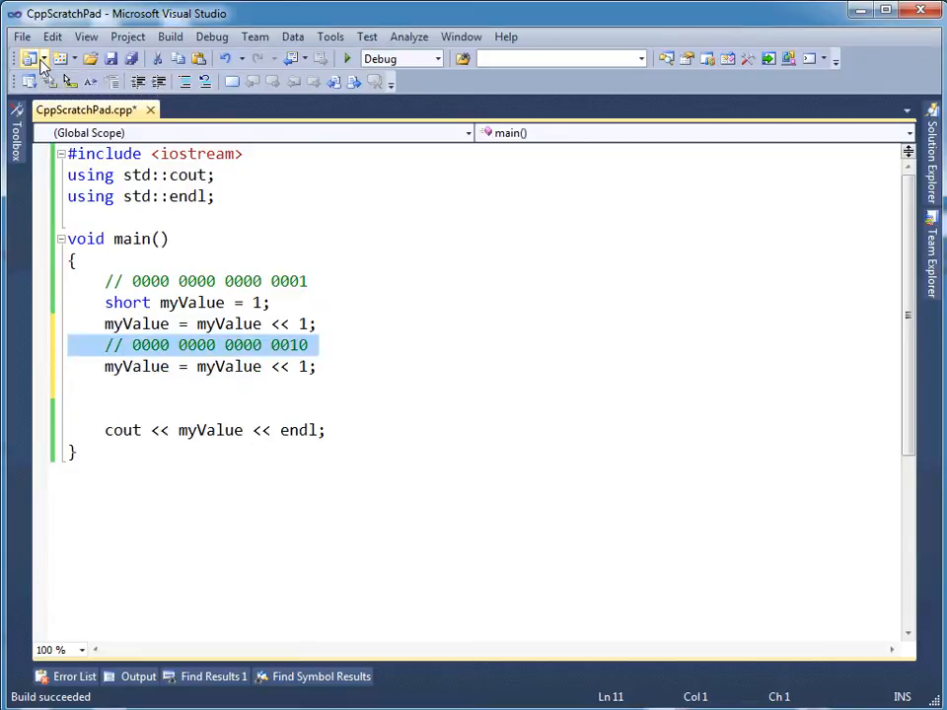
pyautogui.write('// 0000 0000 0000 00100')
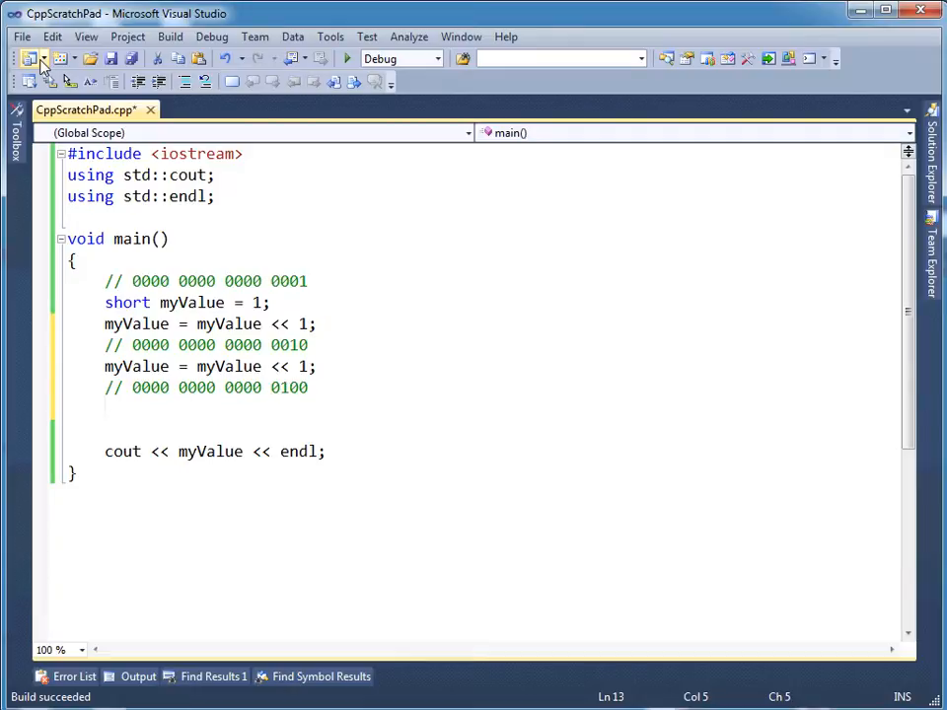
pyautogui.doubleClick(289, 388)
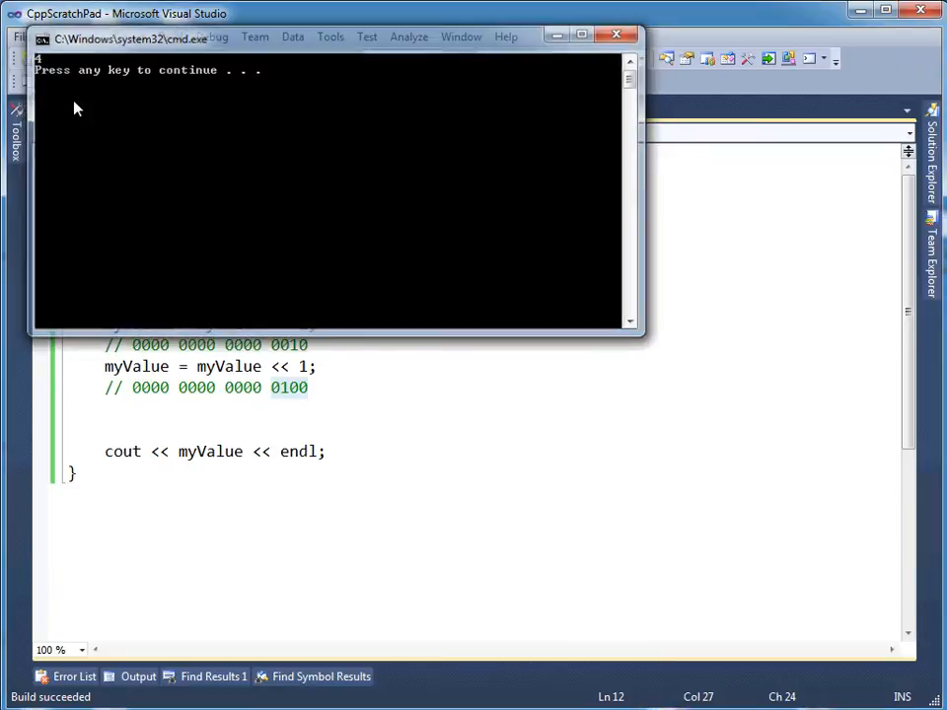
pyautogui.press('enter')
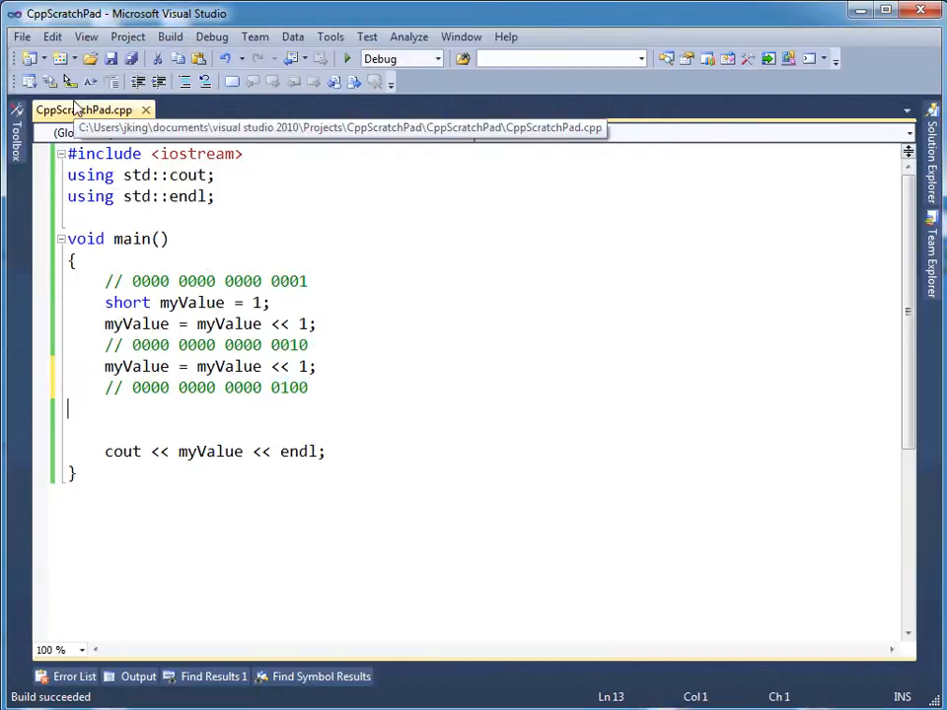
pyautogui.write('myValue = myValue << 1;')
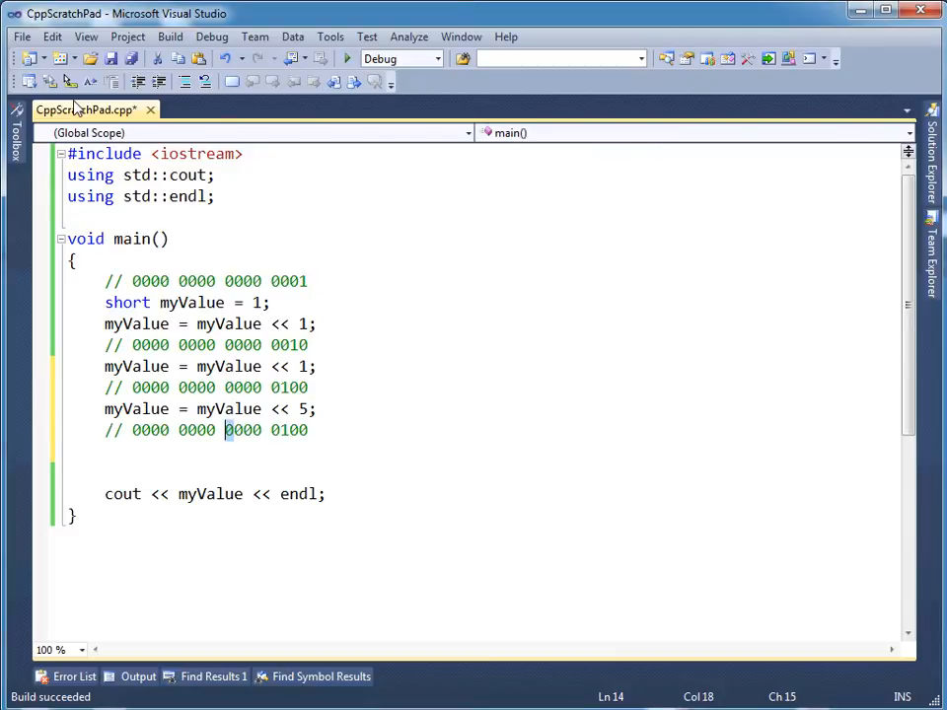
pyautogui.write('1000')
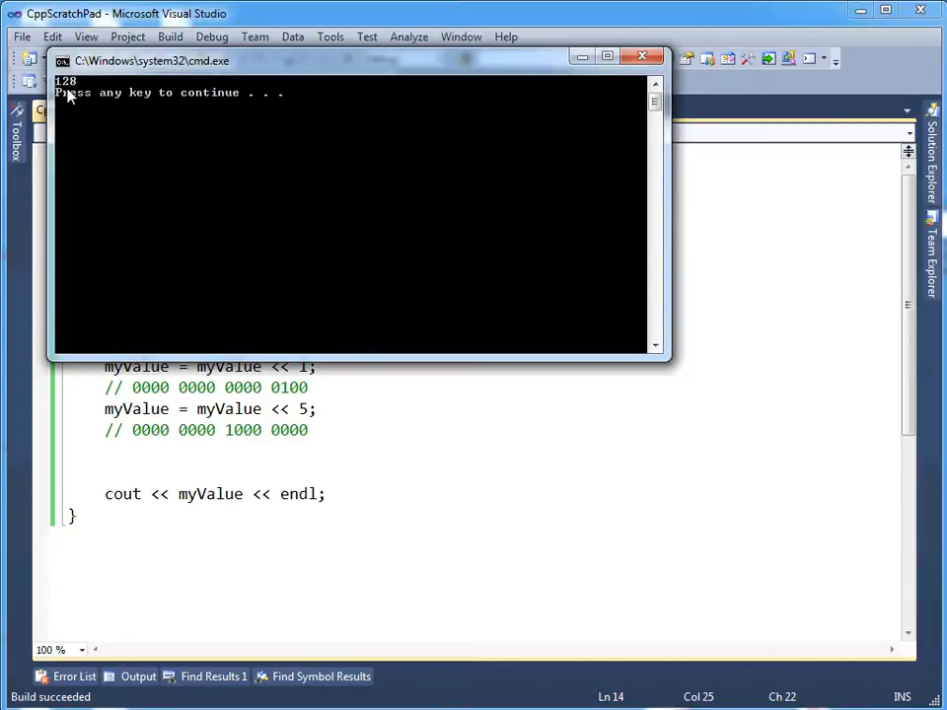
pyautogui.press('enter')
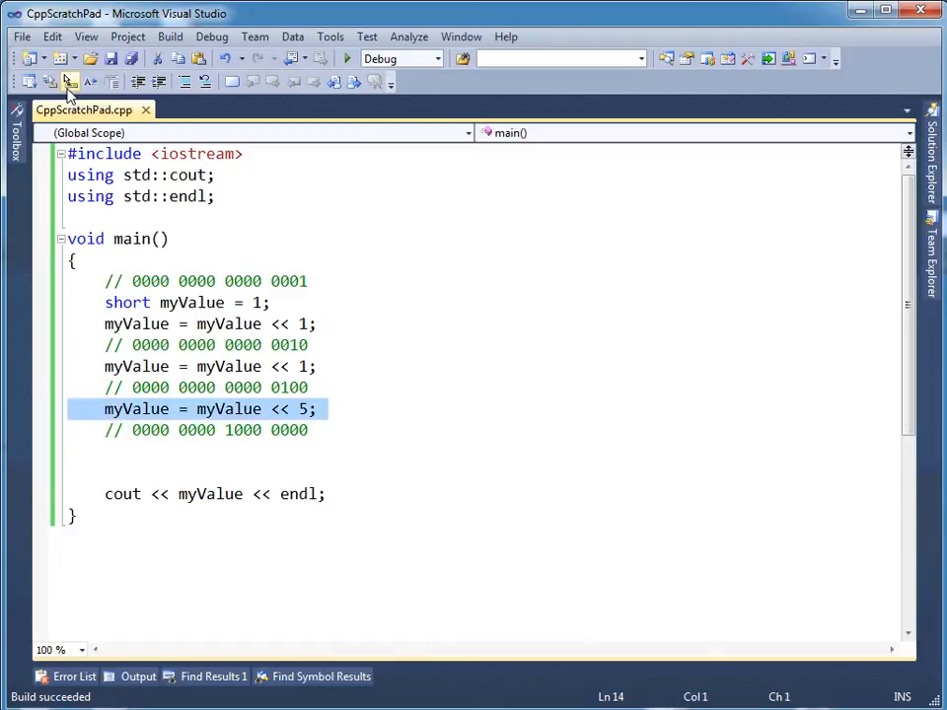
pyautogui.write('myValue = myValue << 1;')
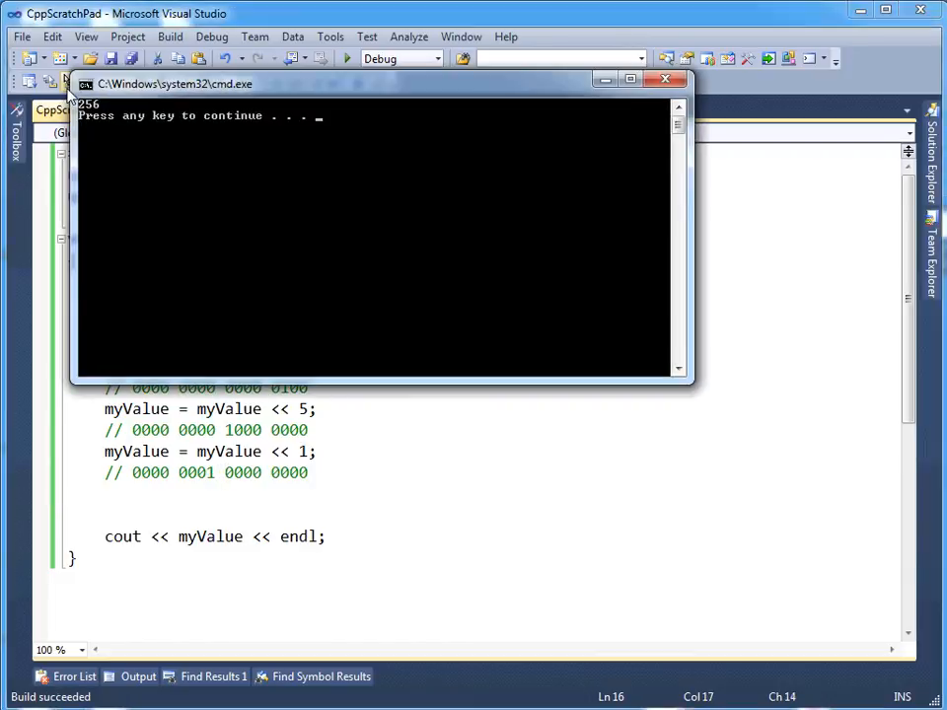
pyautogui.moveTo(95, 118)
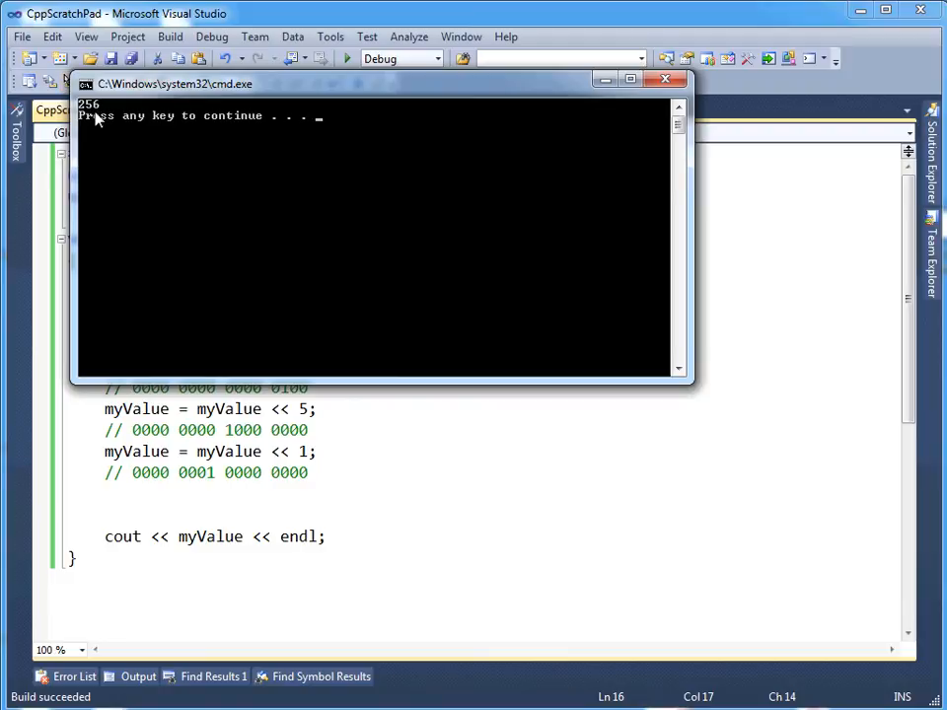